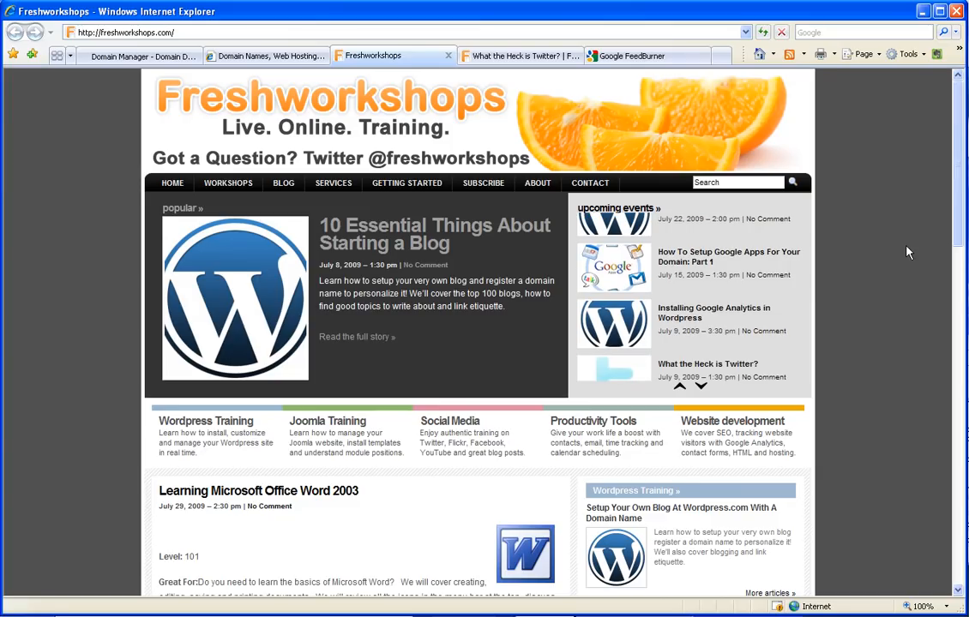
- Scroll down and follow the 'Get notified of upcoming workshops' link on Freshworkshops
scroll("down", 3)
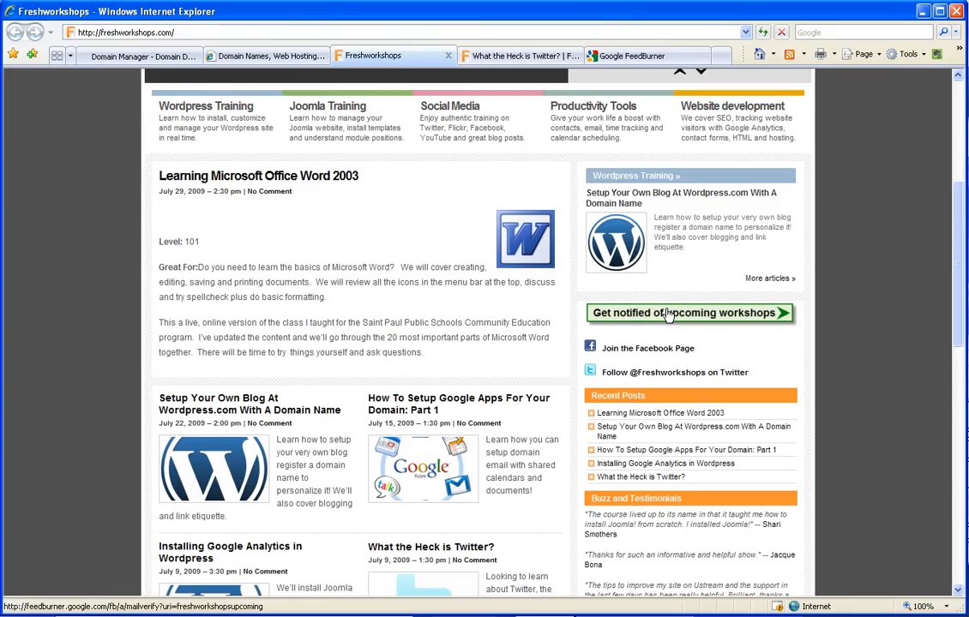
left_click(688, 312)
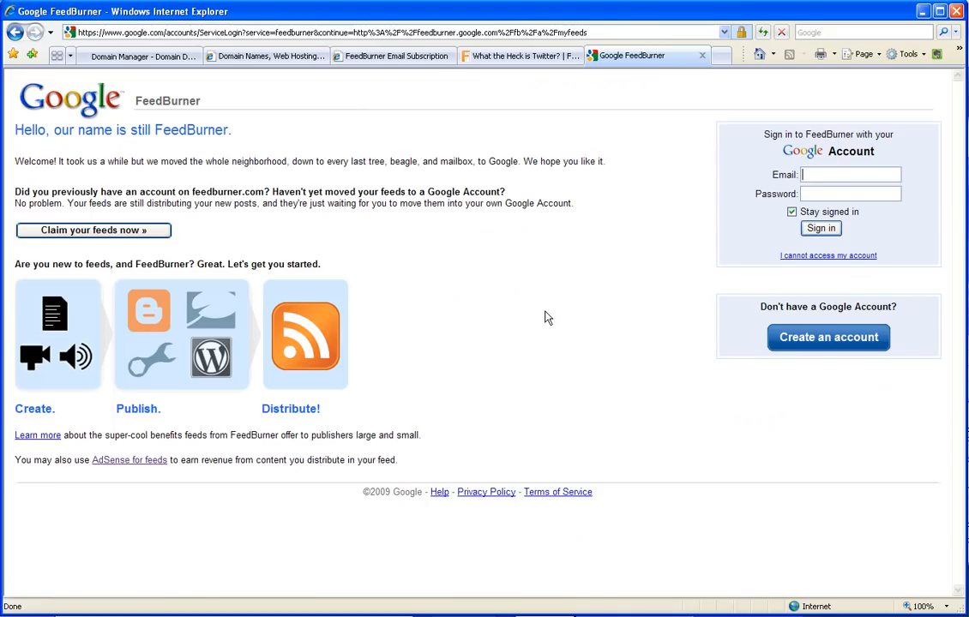
mouse_move(541, 316)
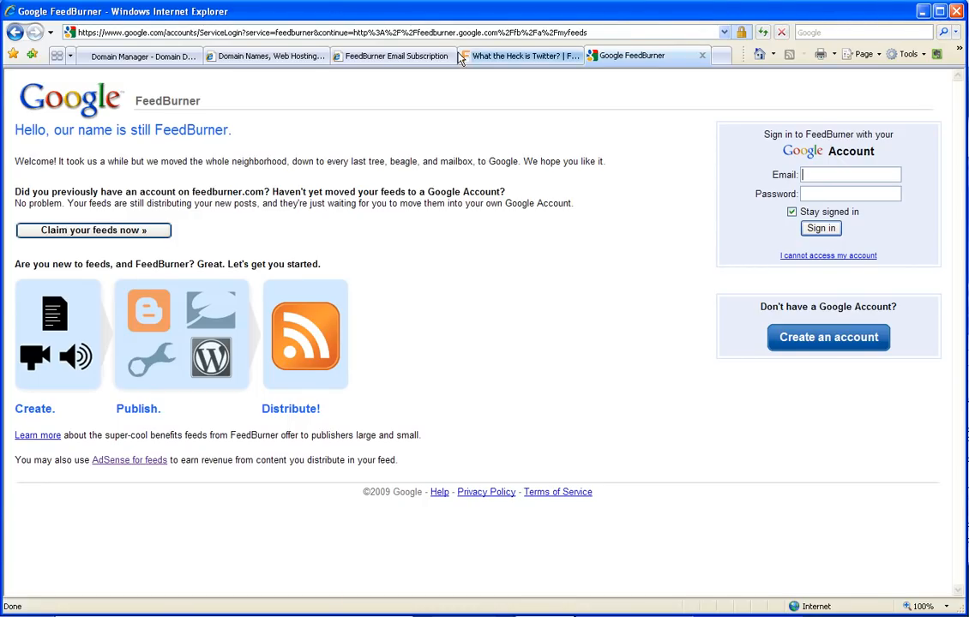
- Switch to the FeedBurner Email Subscription Request tab for Upcoming Training at Freshworkshops
left_click(395, 55)
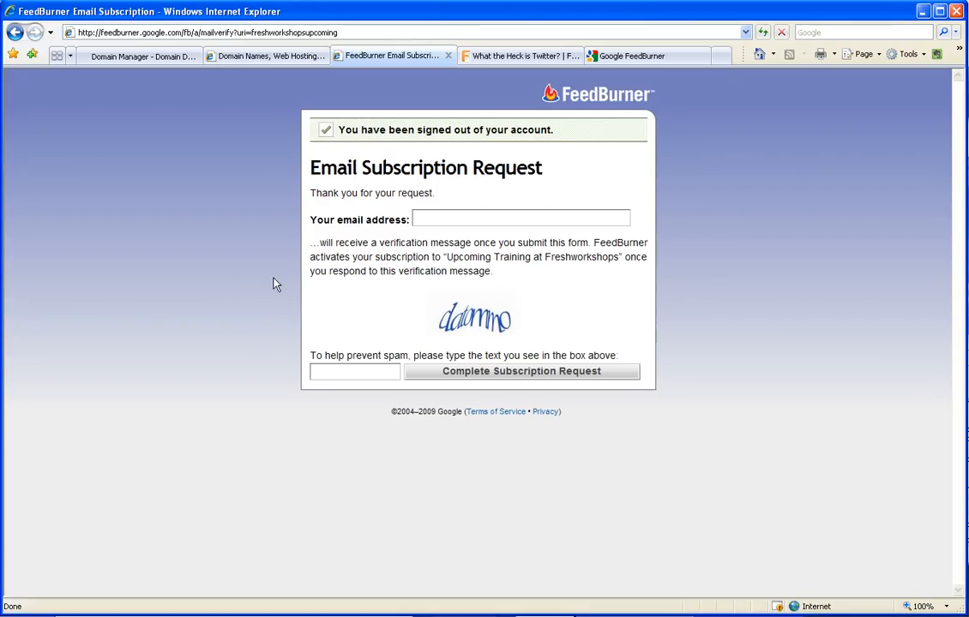
mouse_move(242, 270)
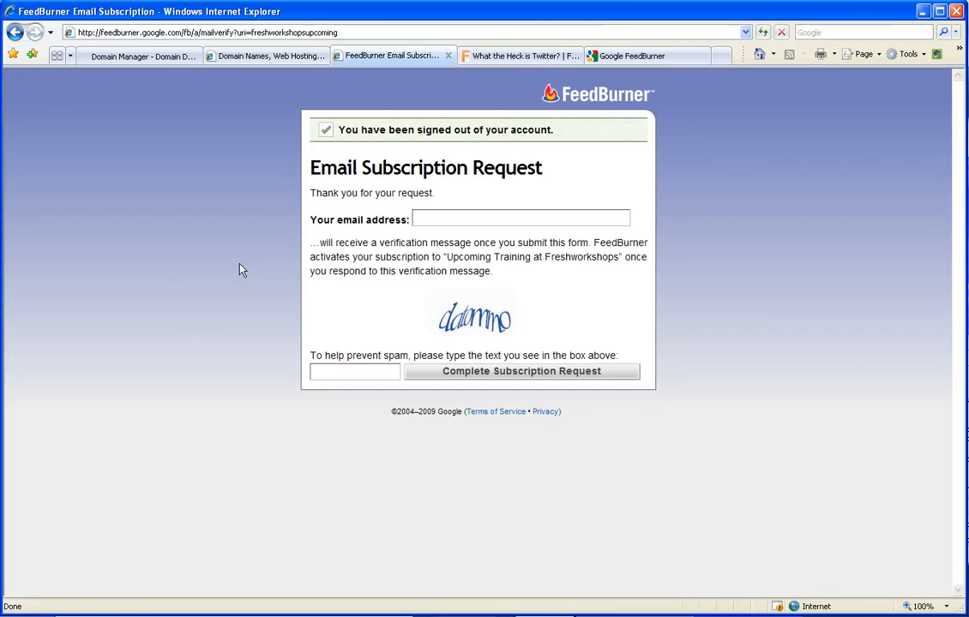
mouse_move(454, 266)
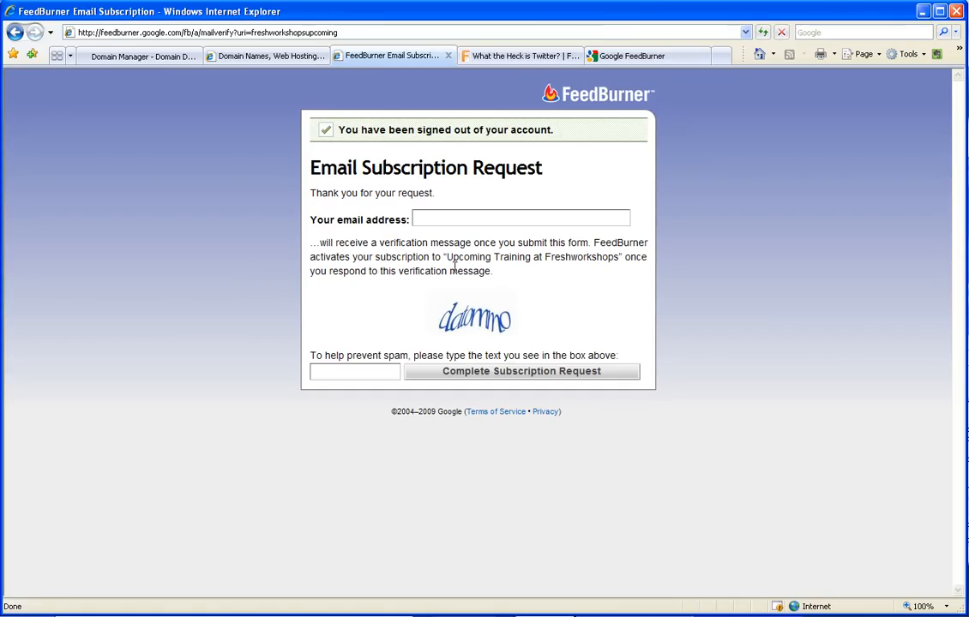
mouse_move(248, 199)
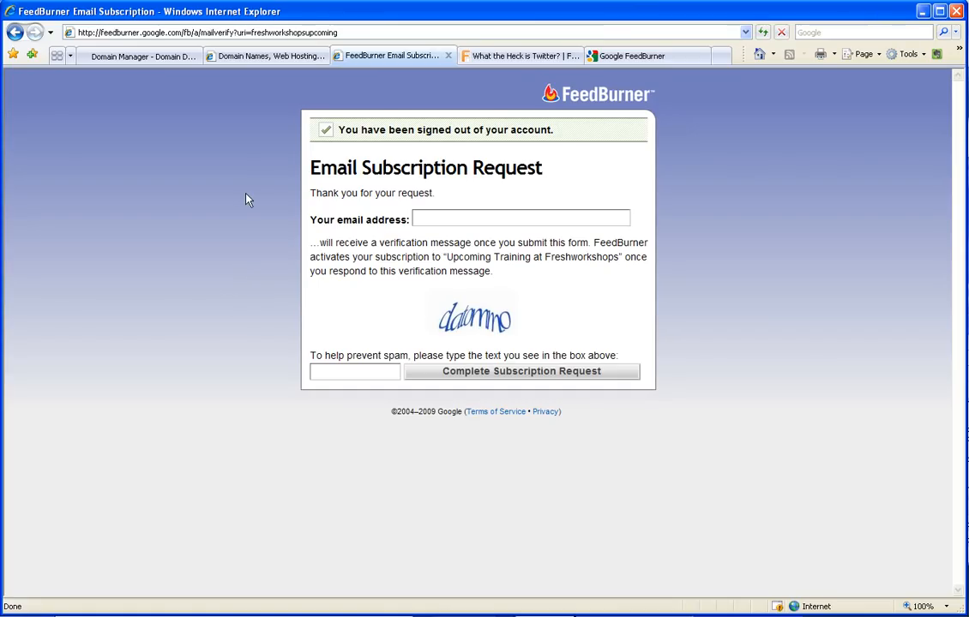
mouse_move(210, 195)
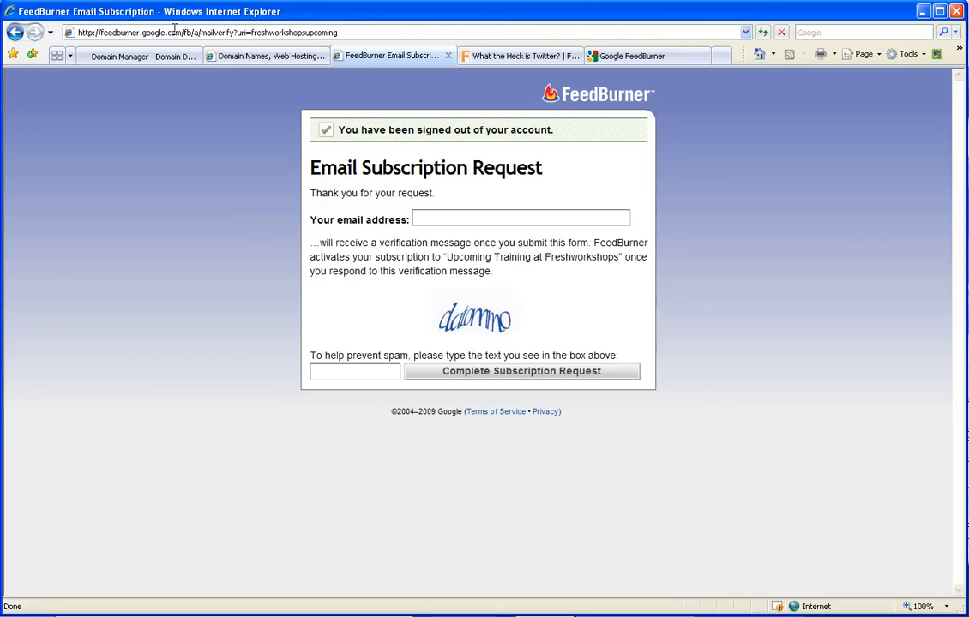
mouse_move(15, 32)
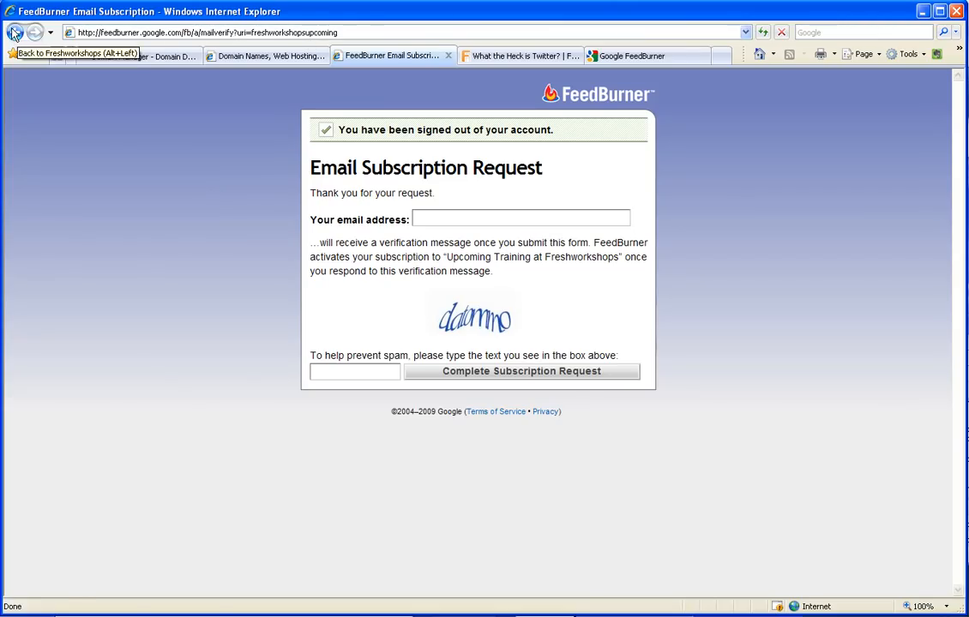
- Go back from the subscription page to the Freshworkshops site
left_click(15, 32)
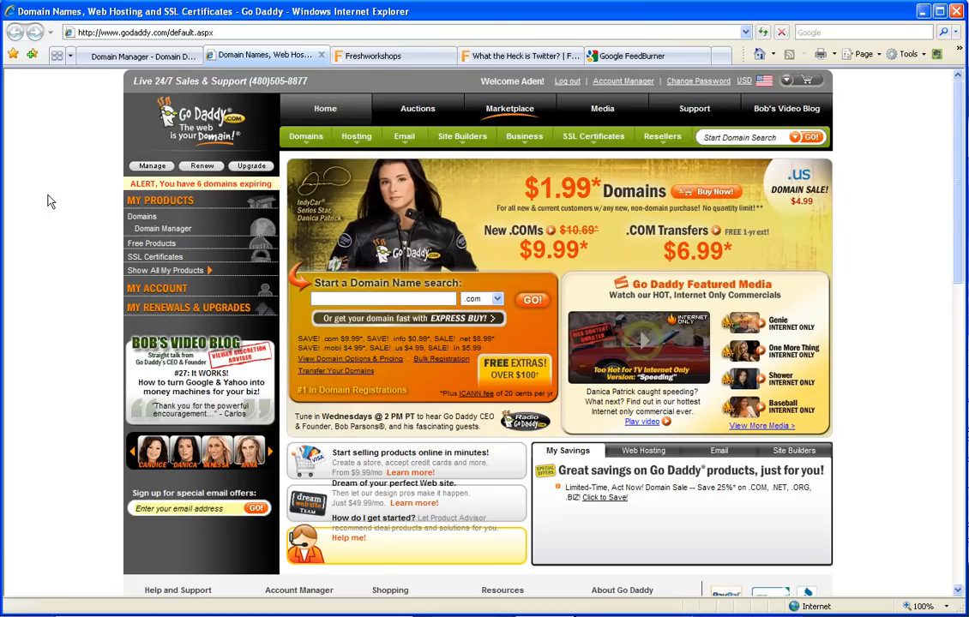
mouse_move(137, 56)
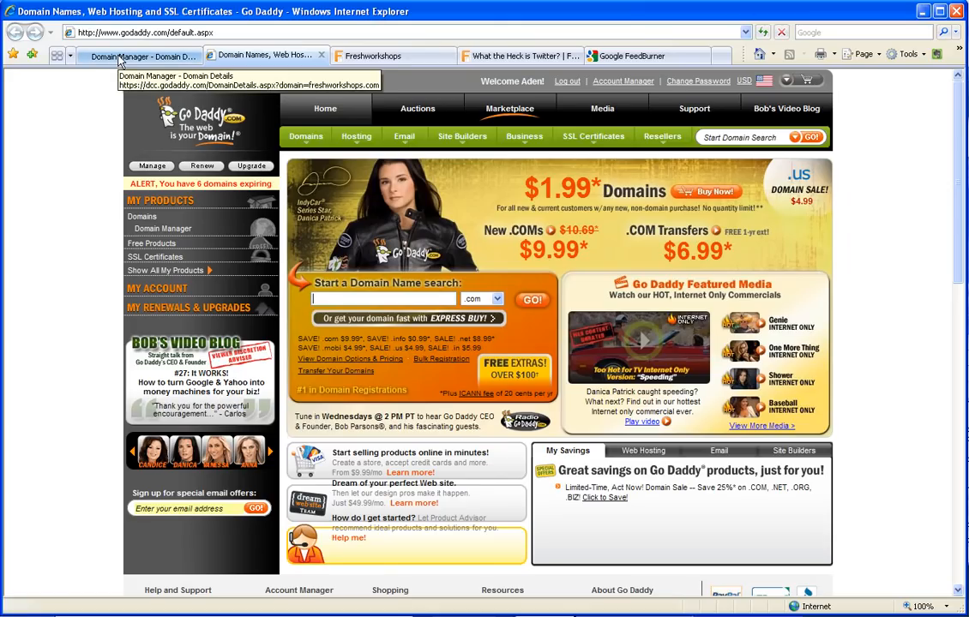
- Open FRESHWORKSHOPS.COM in Domain Manager and scroll to its Subdomains box
left_click(142, 55)
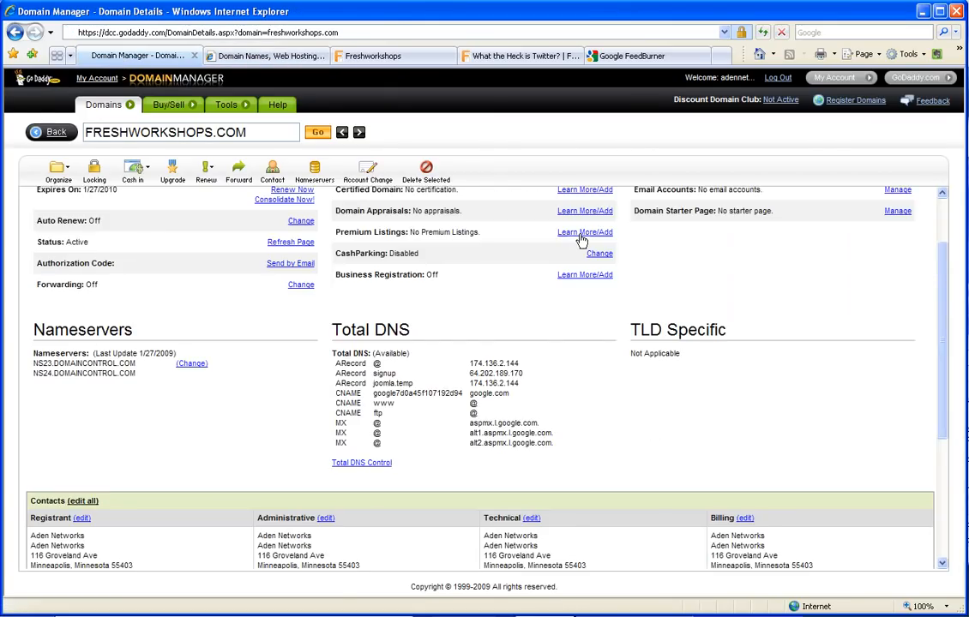
scroll("up", 3)
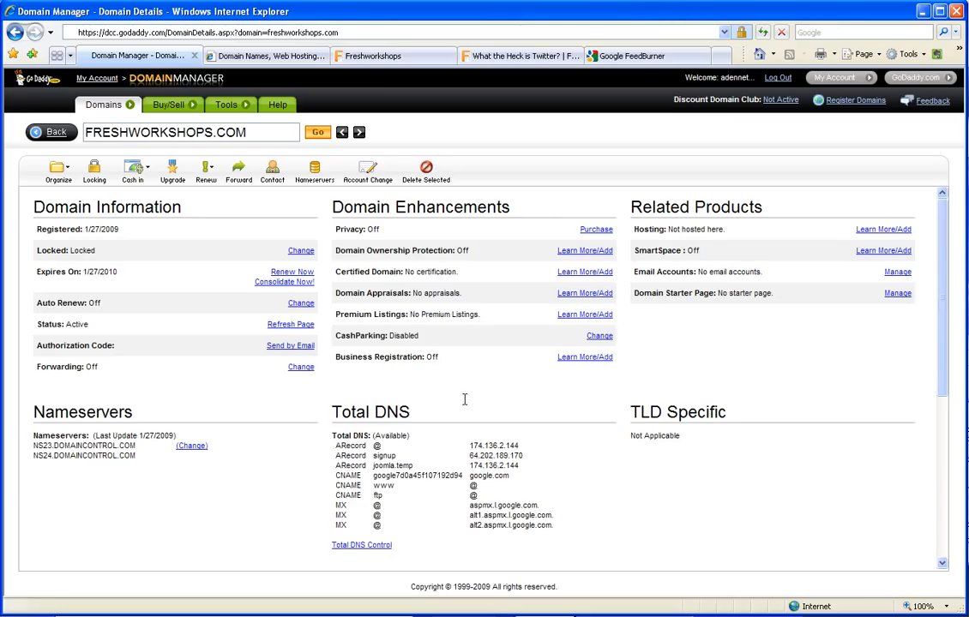
scroll("down", 3)
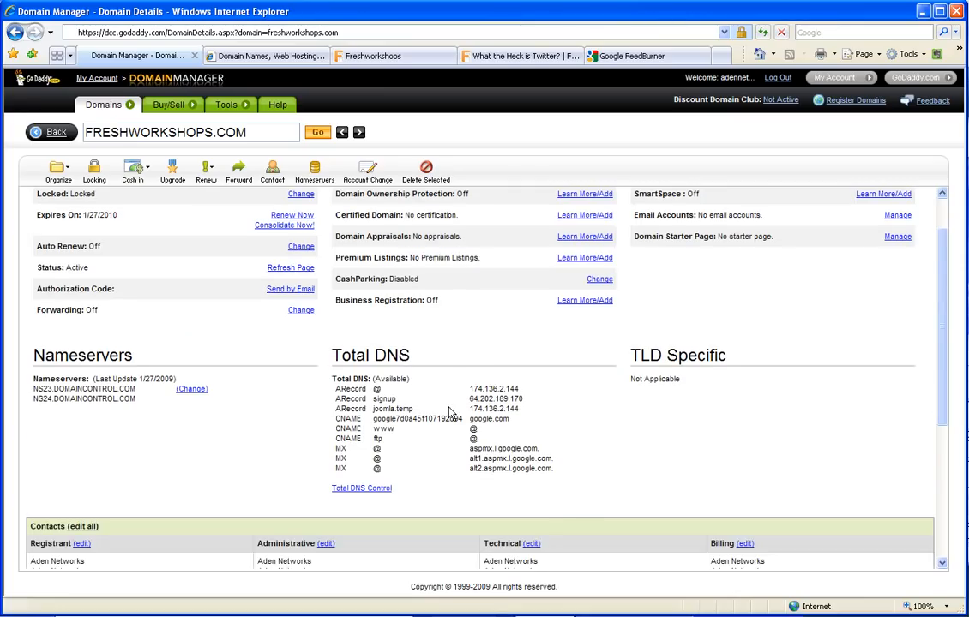
scroll("down", 3)
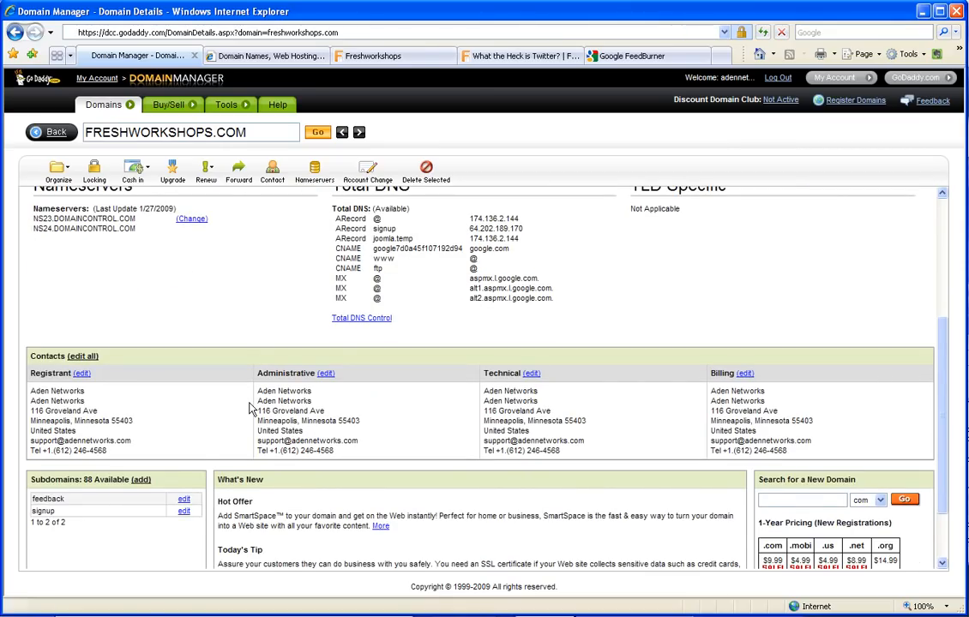
scroll("down", 3)
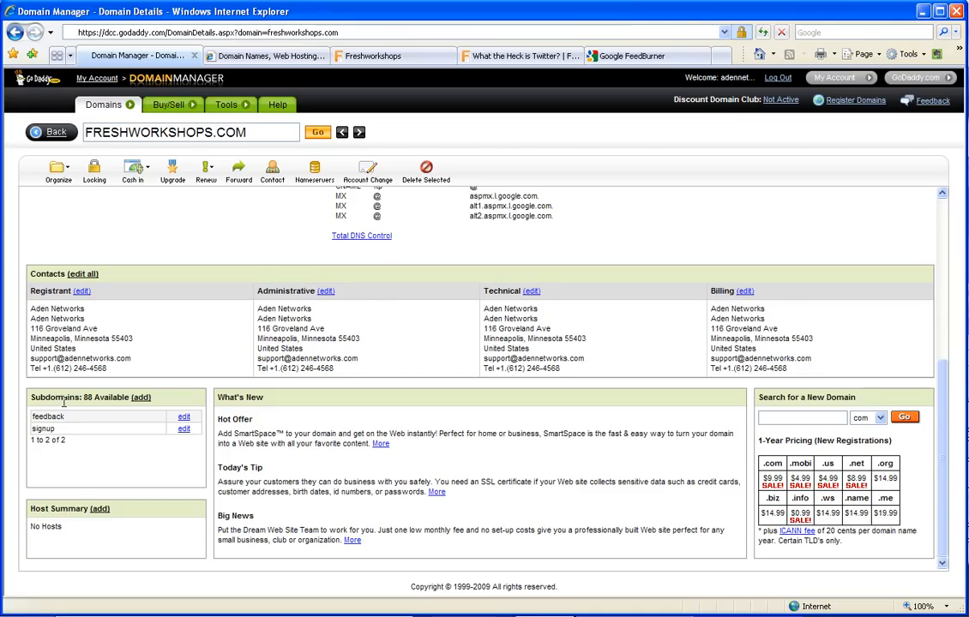
mouse_move(138, 449)
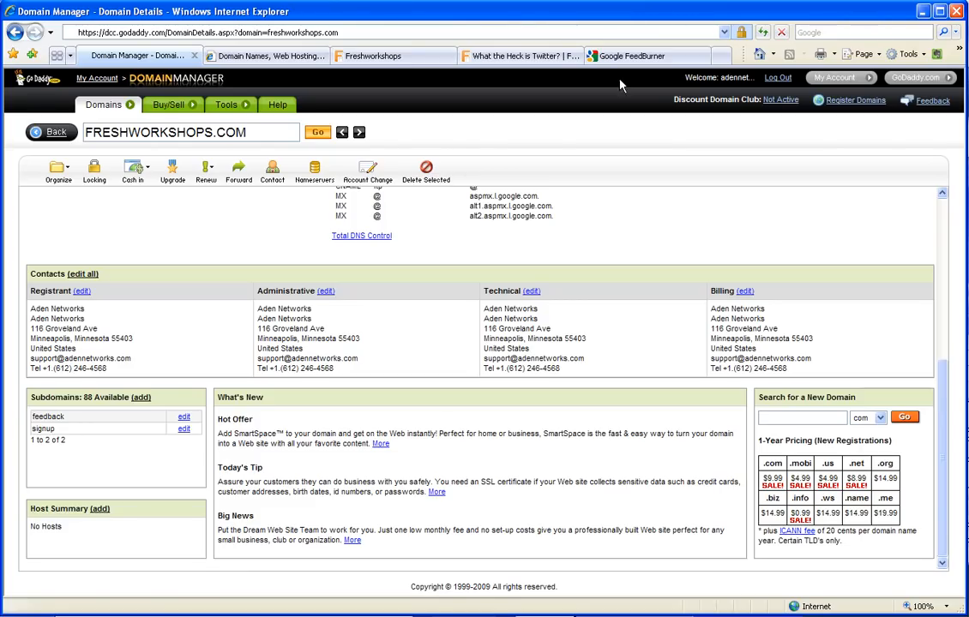
- Switch to the FeedBurner page and enter 'sign' to reach the subscription request form
left_click(632, 56)
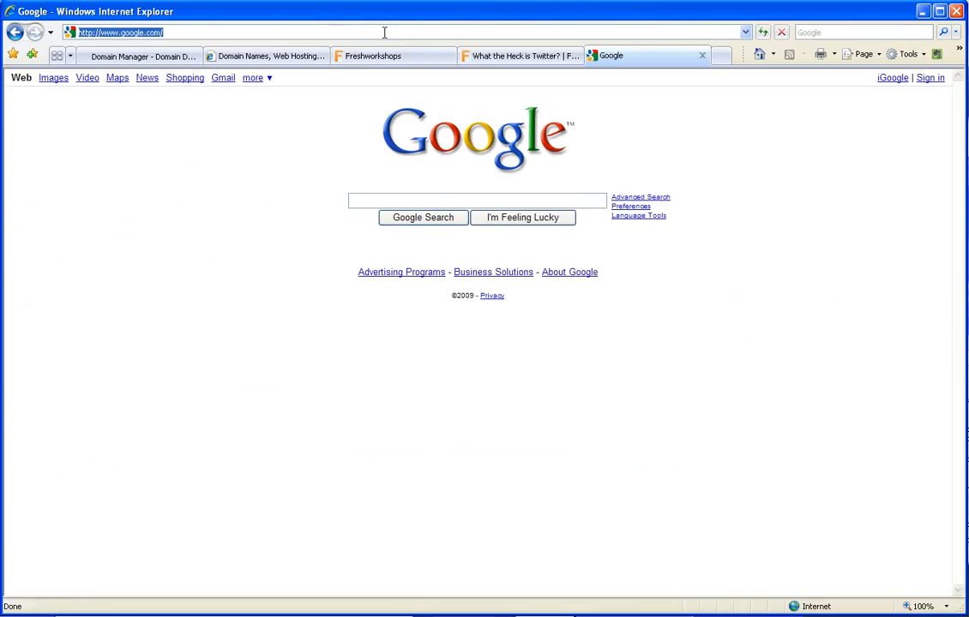
type("sign")
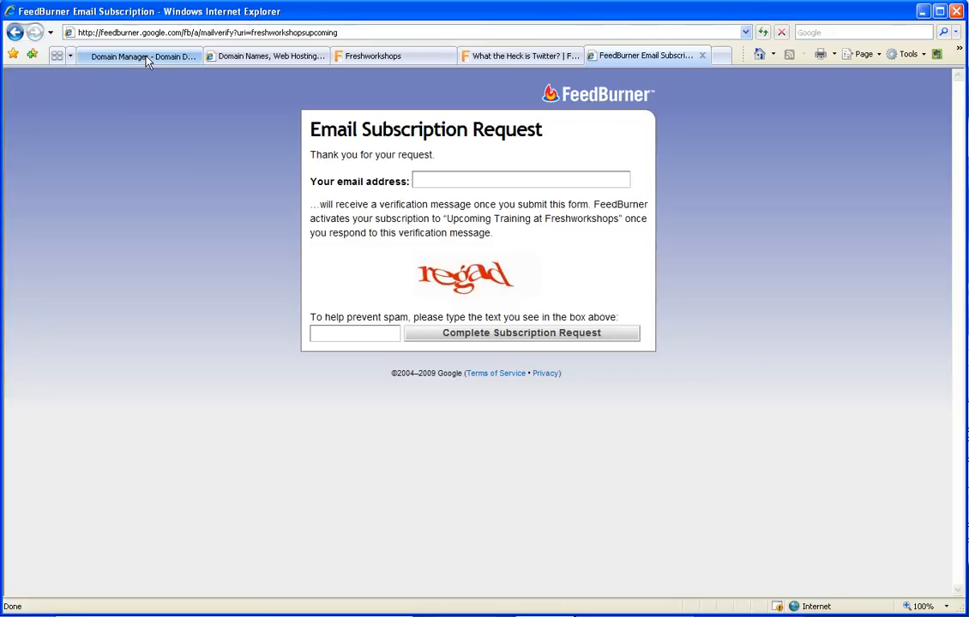
- Inspect the signup subdomain's FeedBurner forwarding address, then cancel without changes
left_click(137, 56)
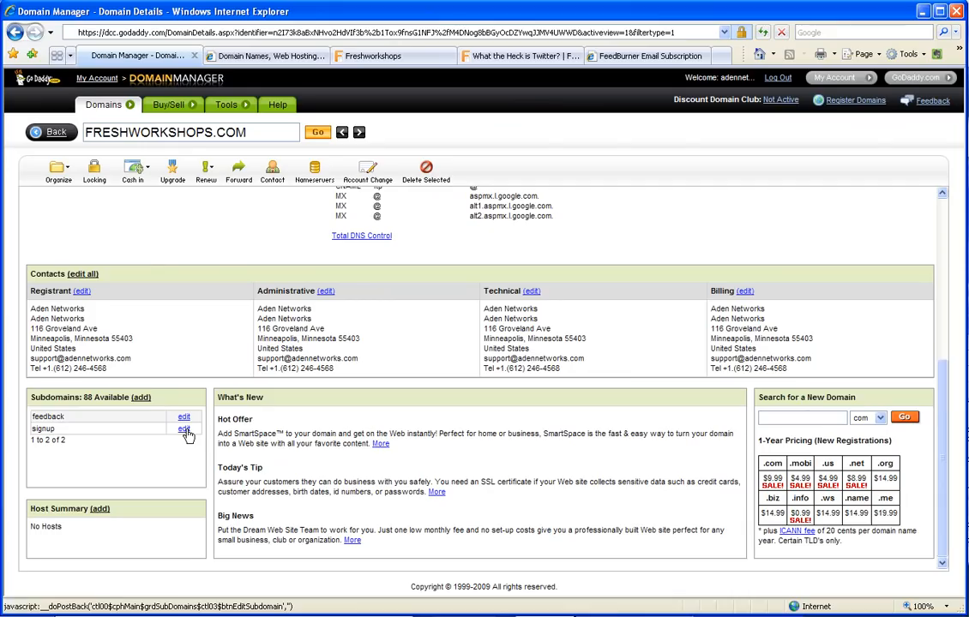
left_click(183, 429)
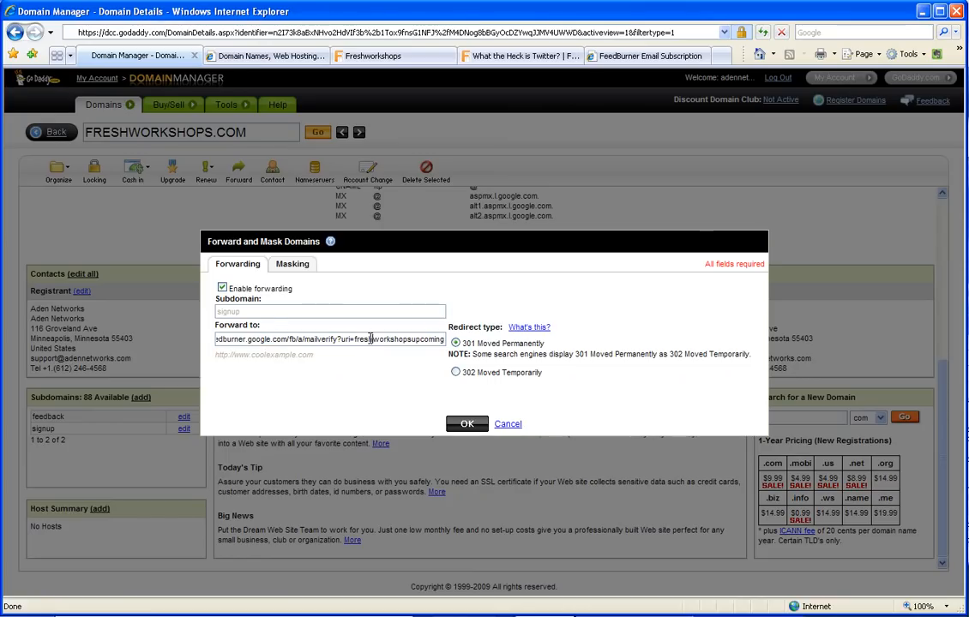
triple_click(329, 339)
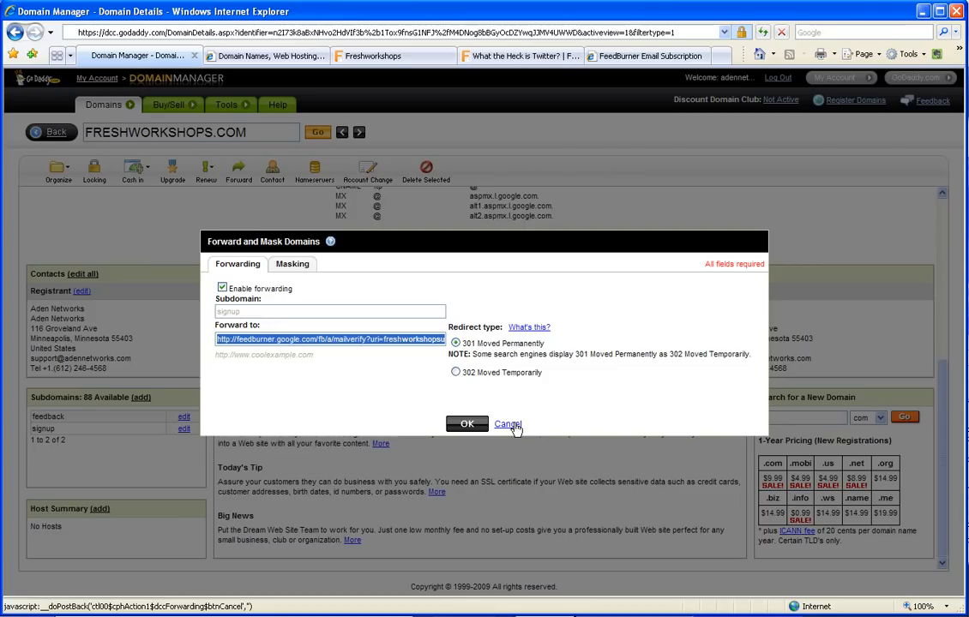
left_click(507, 423)
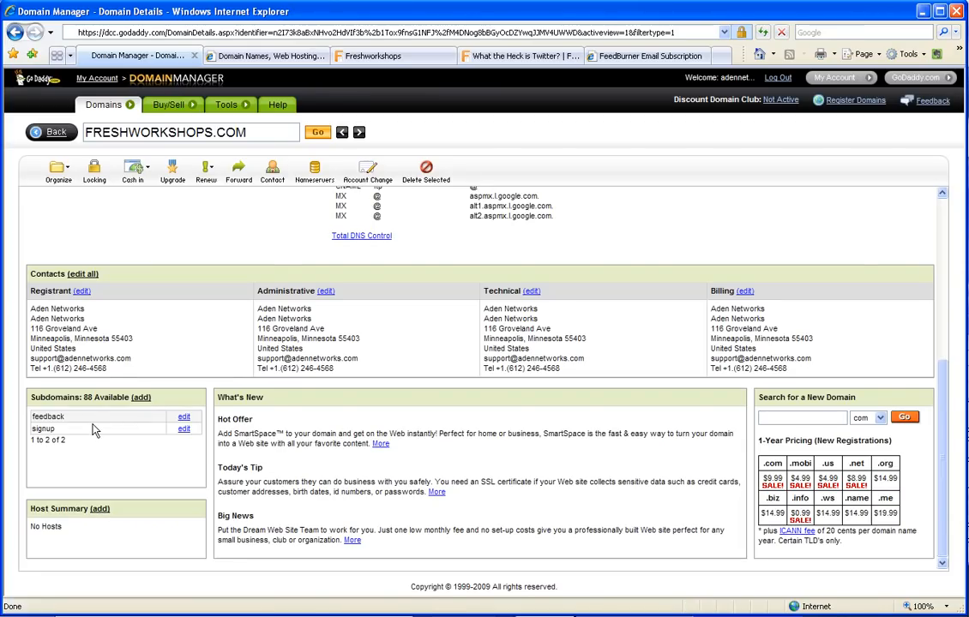
mouse_move(103, 423)
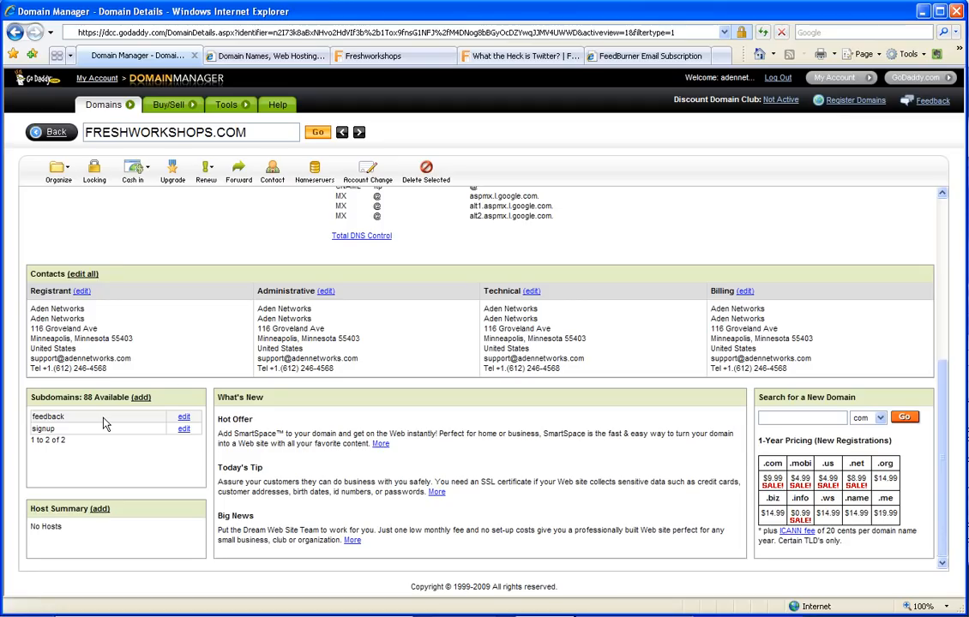
mouse_move(97, 426)
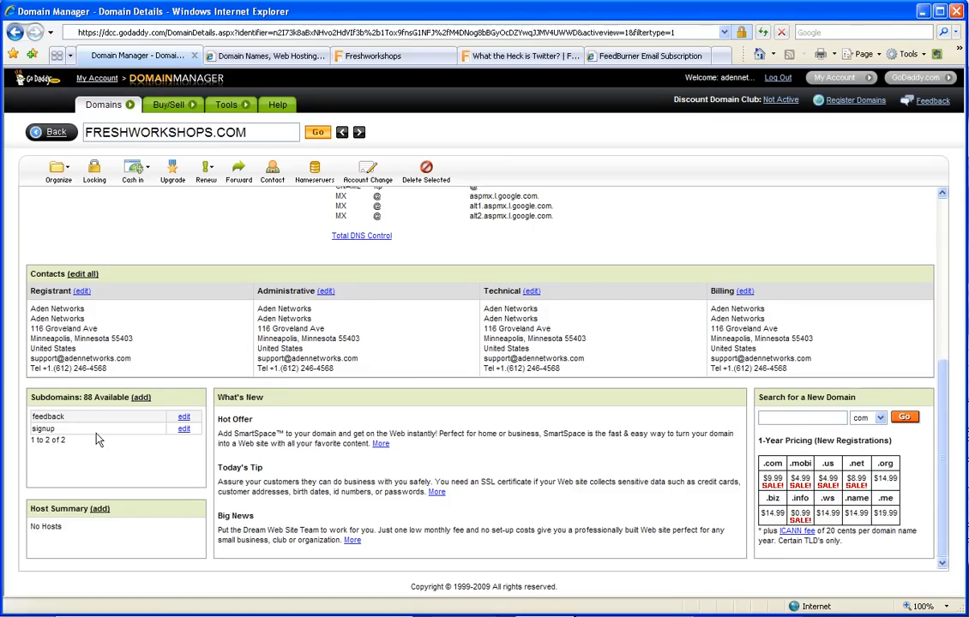
mouse_move(144, 502)
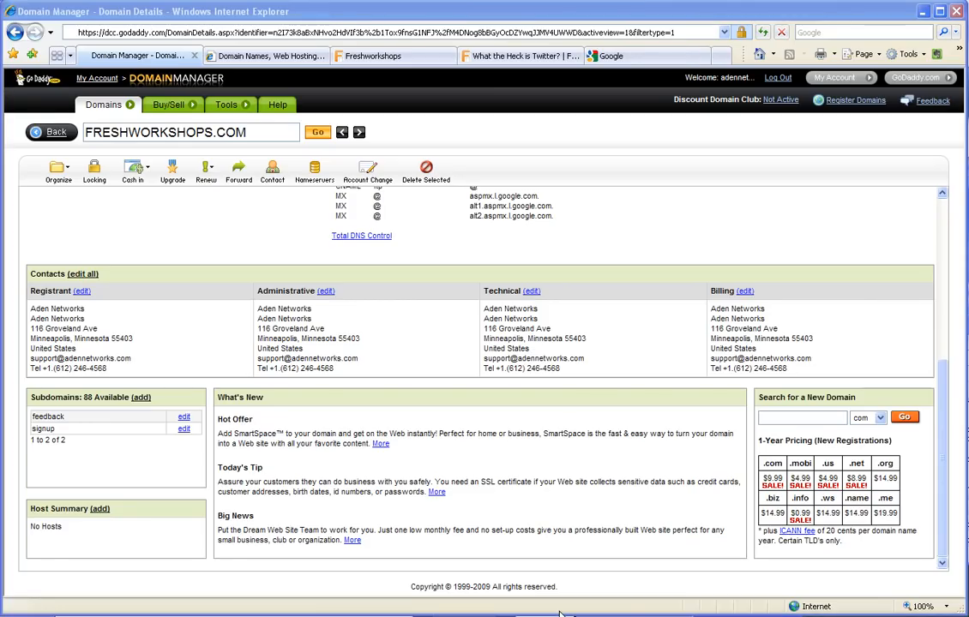
mouse_move(607, 78)
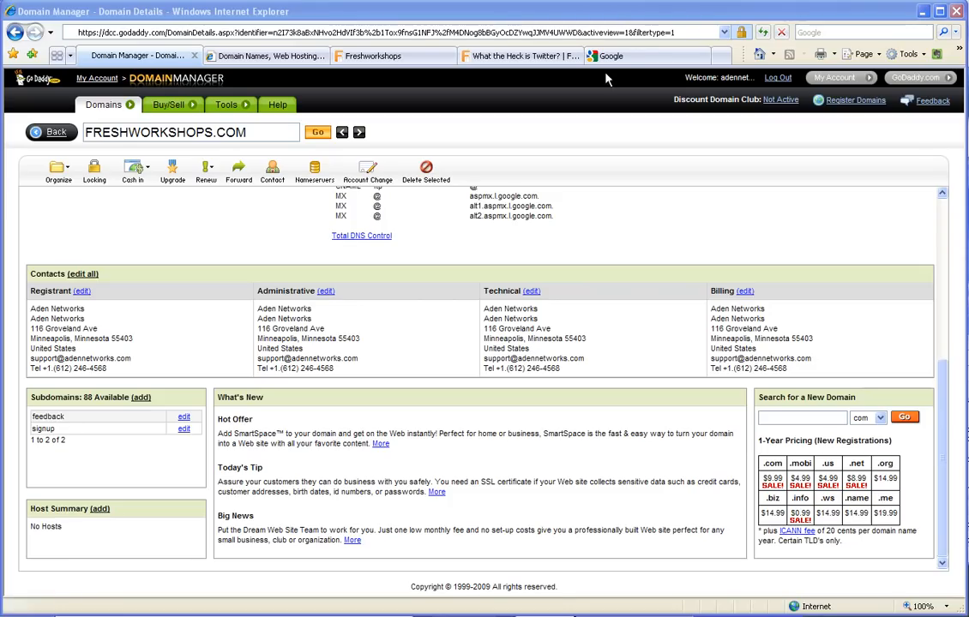
- Enter the feedback subdomain address in the Google tab to load the feedback form
left_click(611, 56)
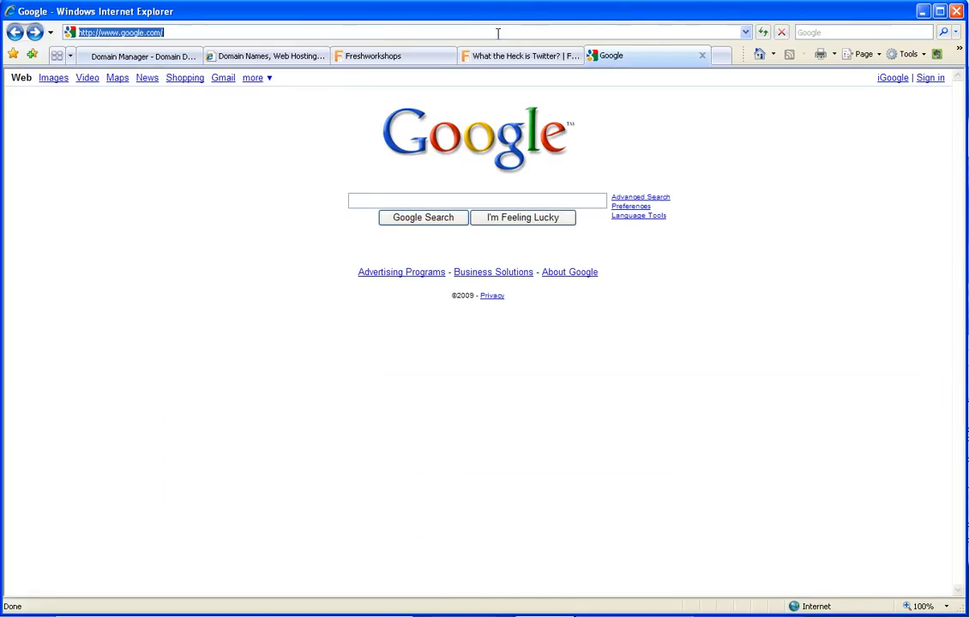
type("fl")
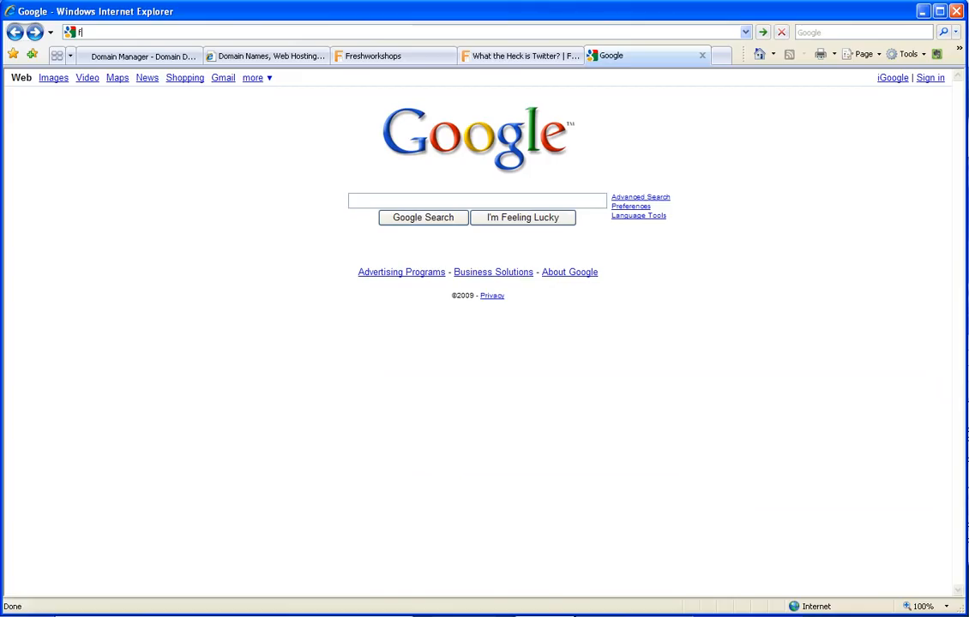
type("eedback.")
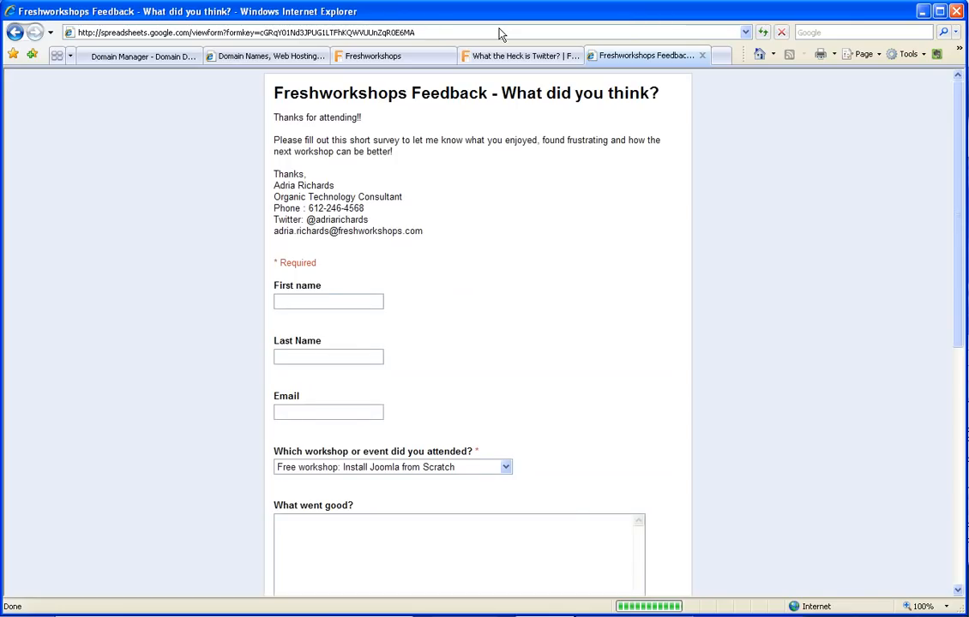
mouse_move(717, 292)
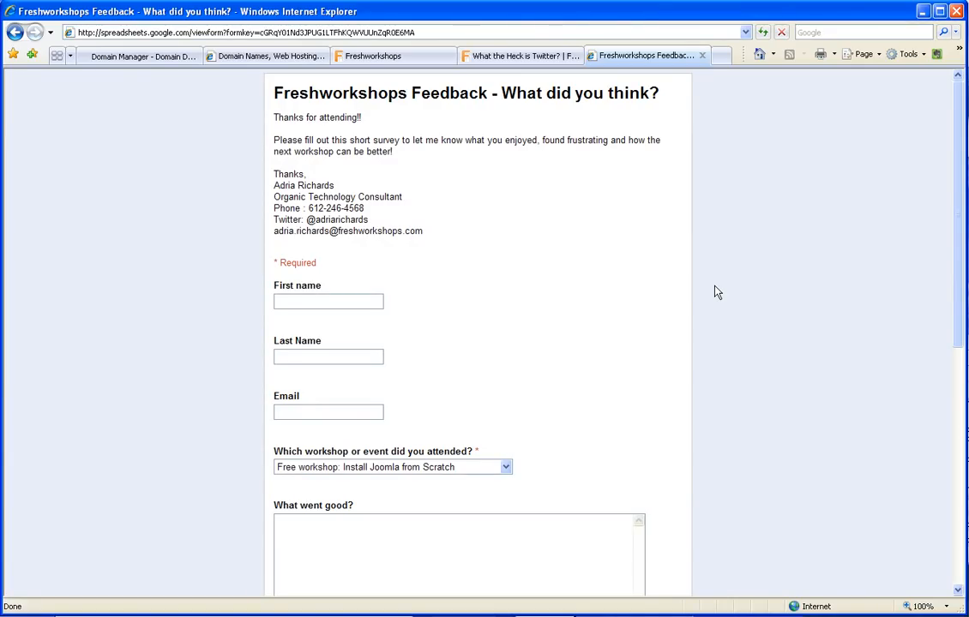
scroll("down", 3)
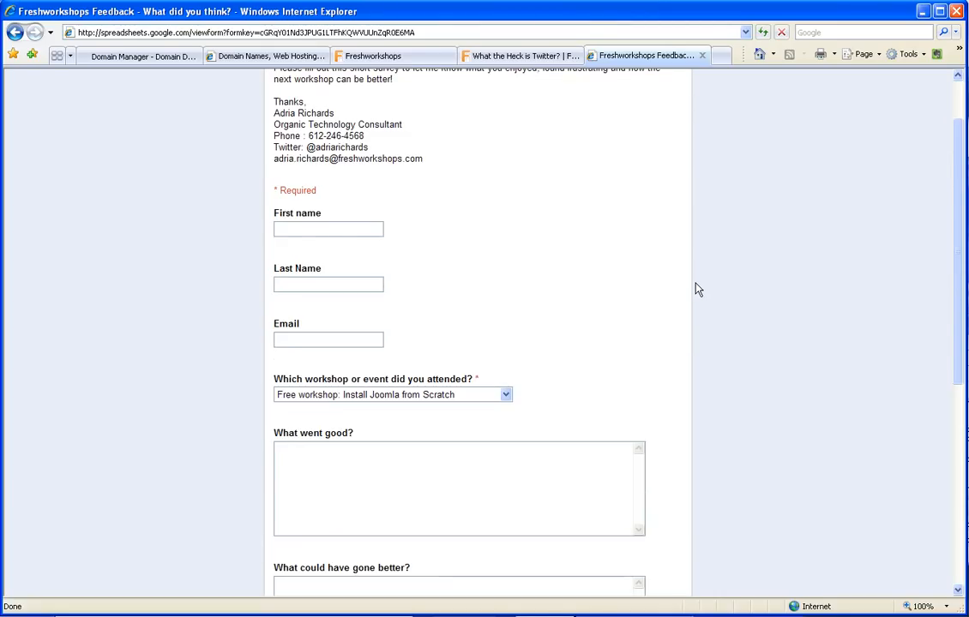
scroll("up", 3)
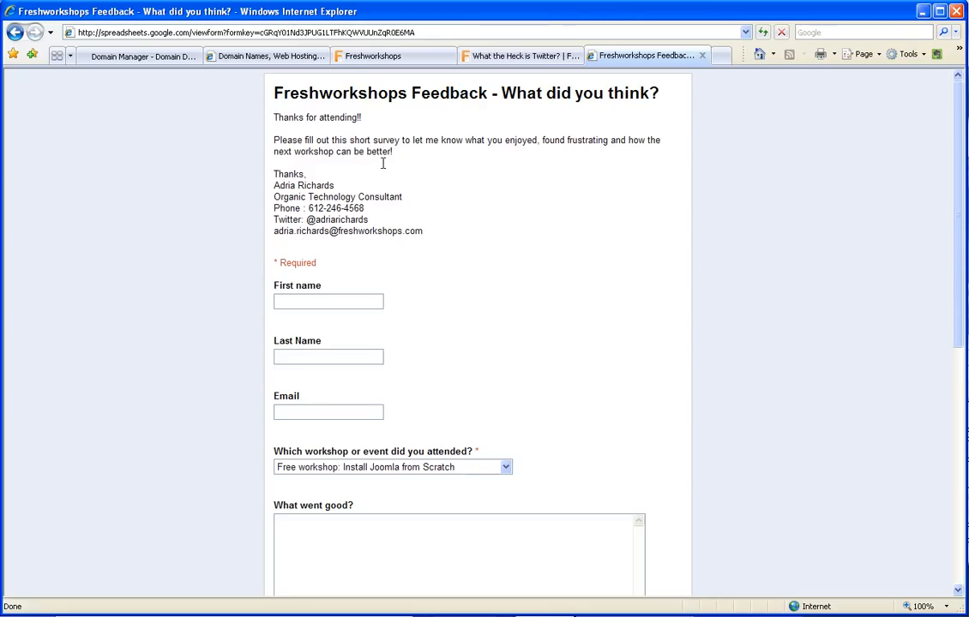
scroll("down", 3)
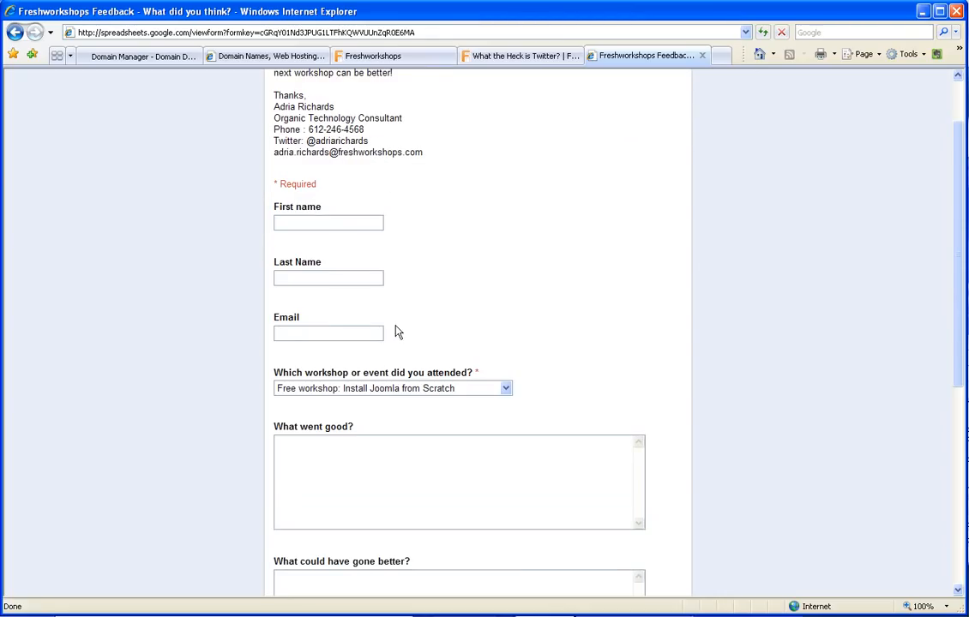
left_click(392, 389)
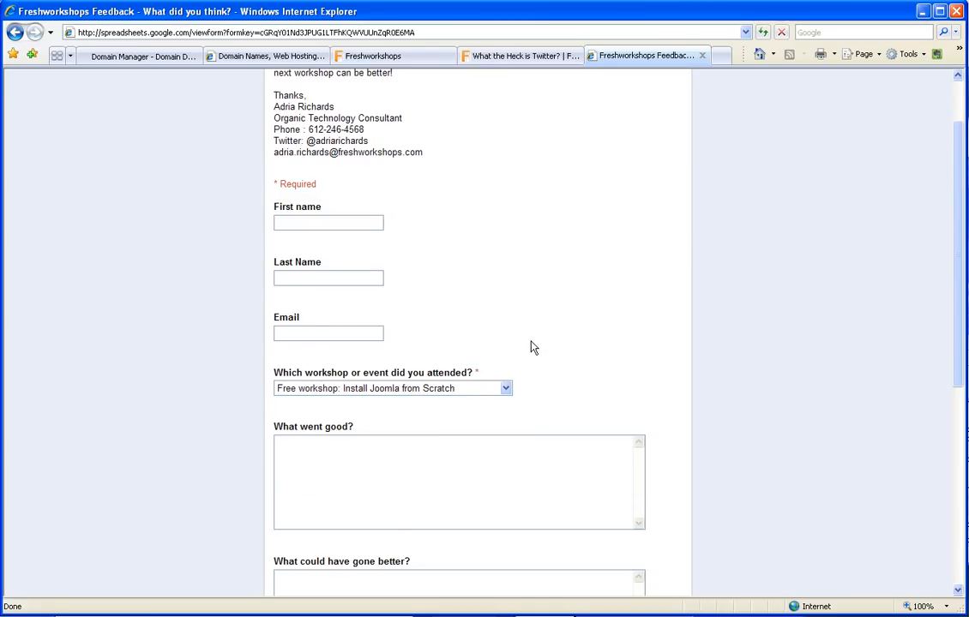
scroll("down", 3)
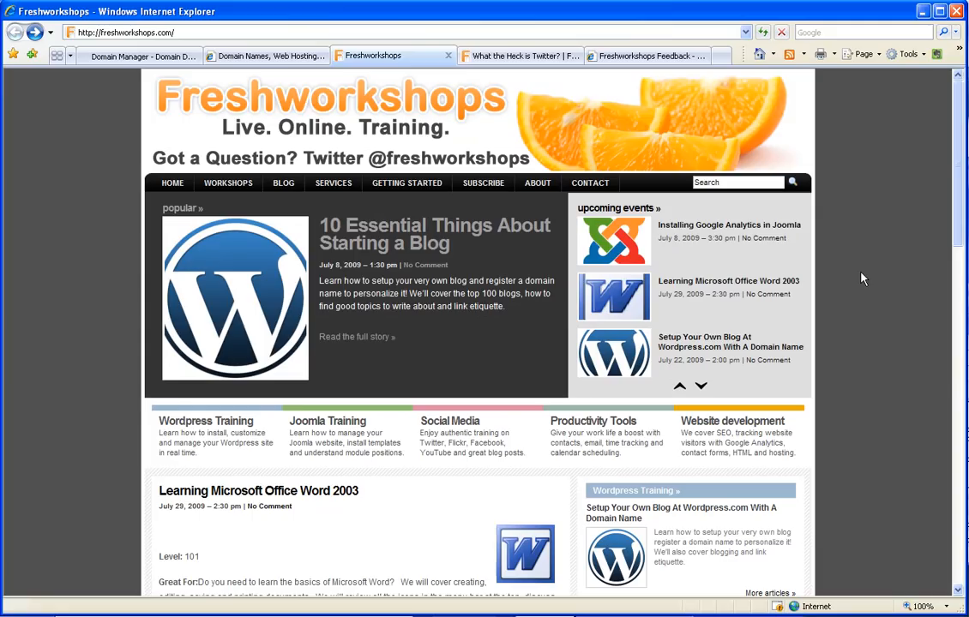
mouse_move(923, 300)
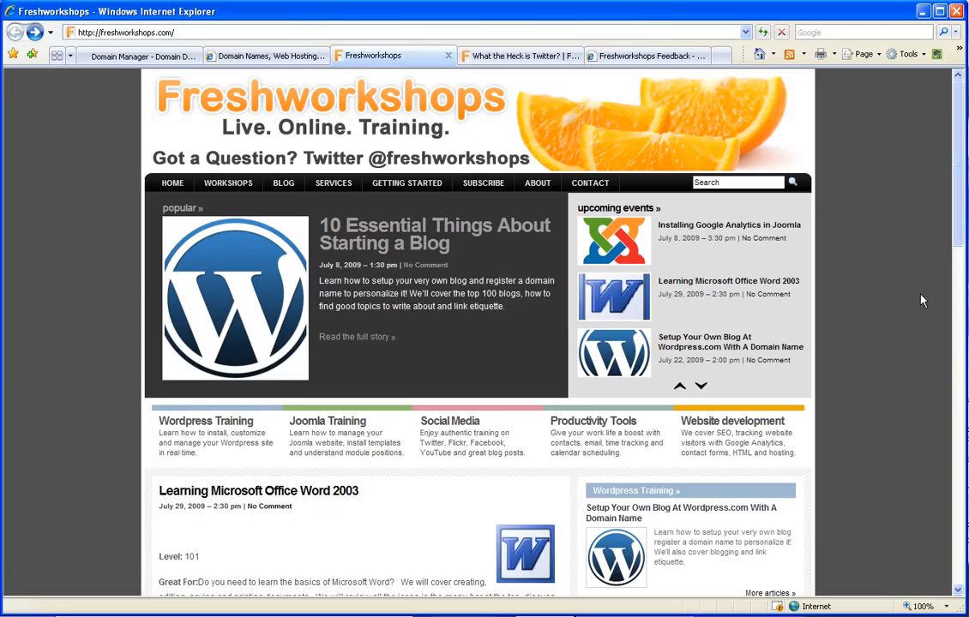